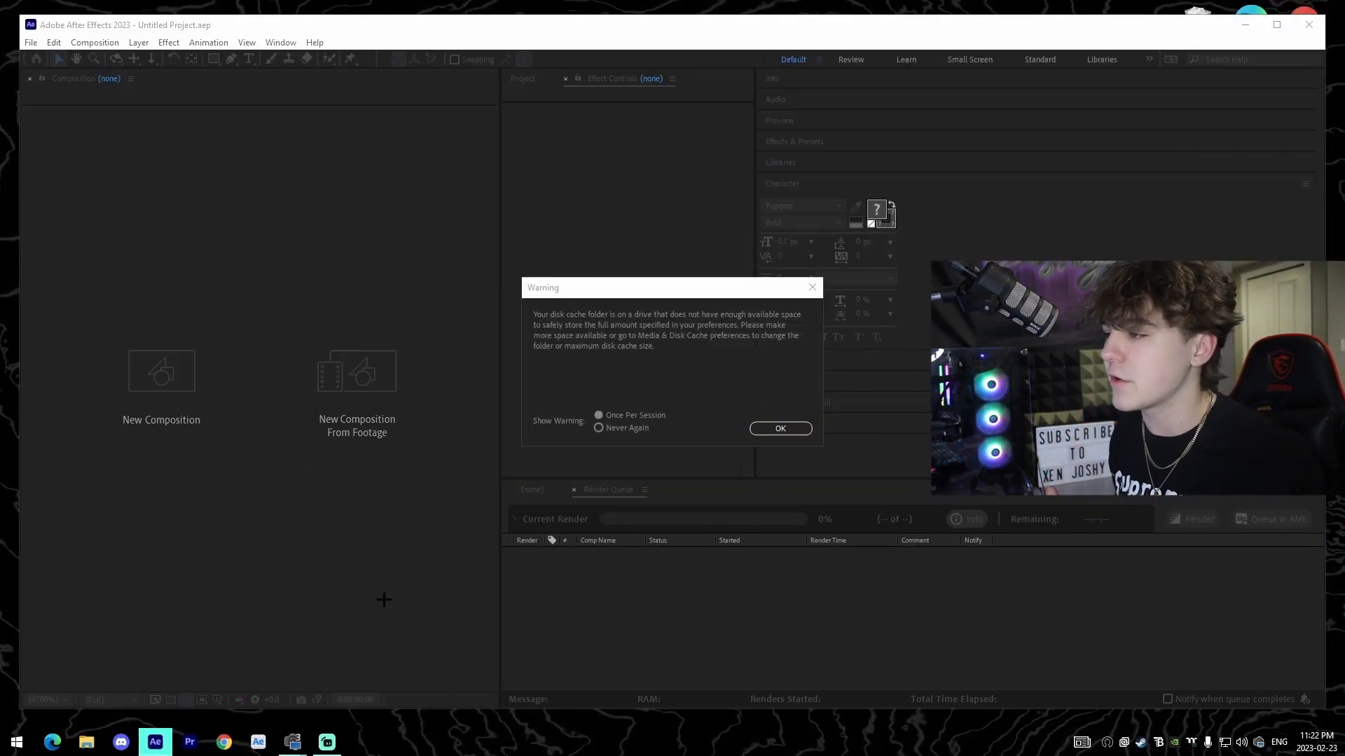
Step: Dismiss the disk cache warning and review the 2560x1440, 60 fps Composition Settings
{"action": "left_click", "coordinate": [780, 428]}
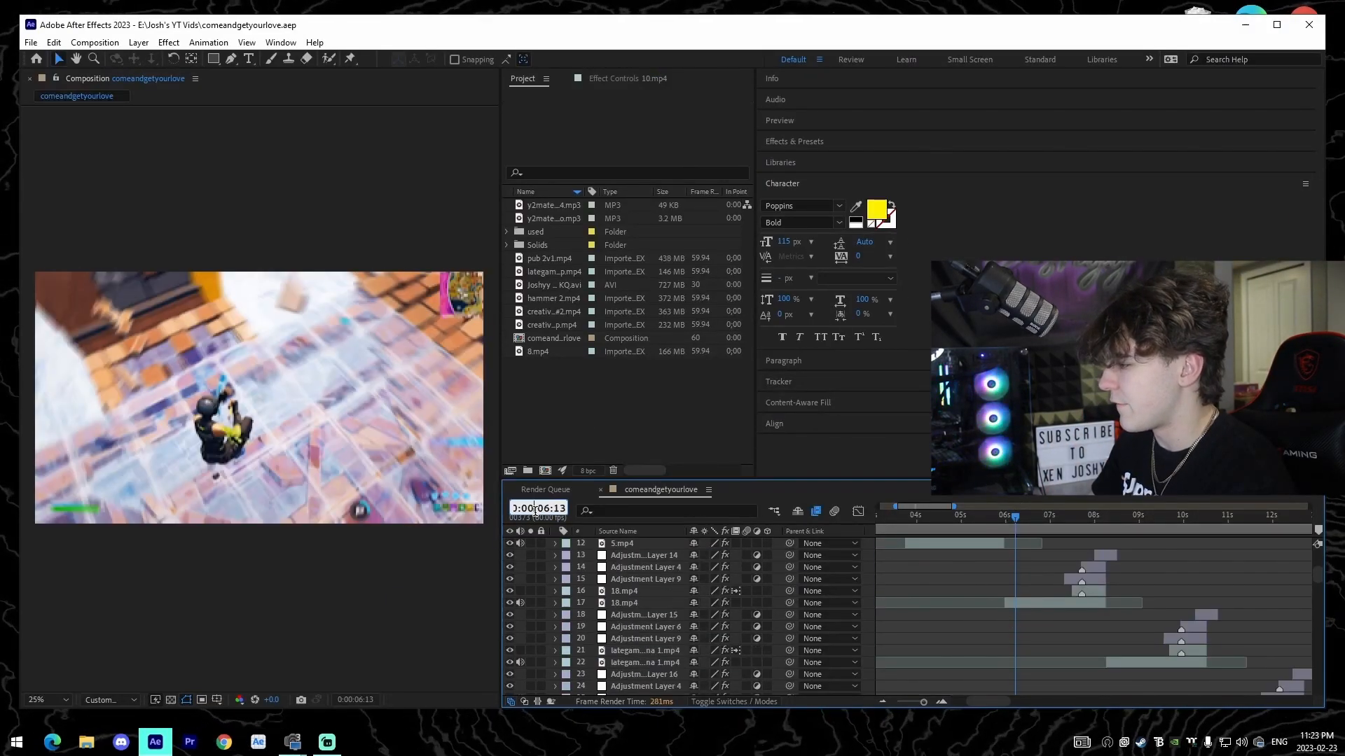
{"action": "left_click", "coordinate": [94, 42]}
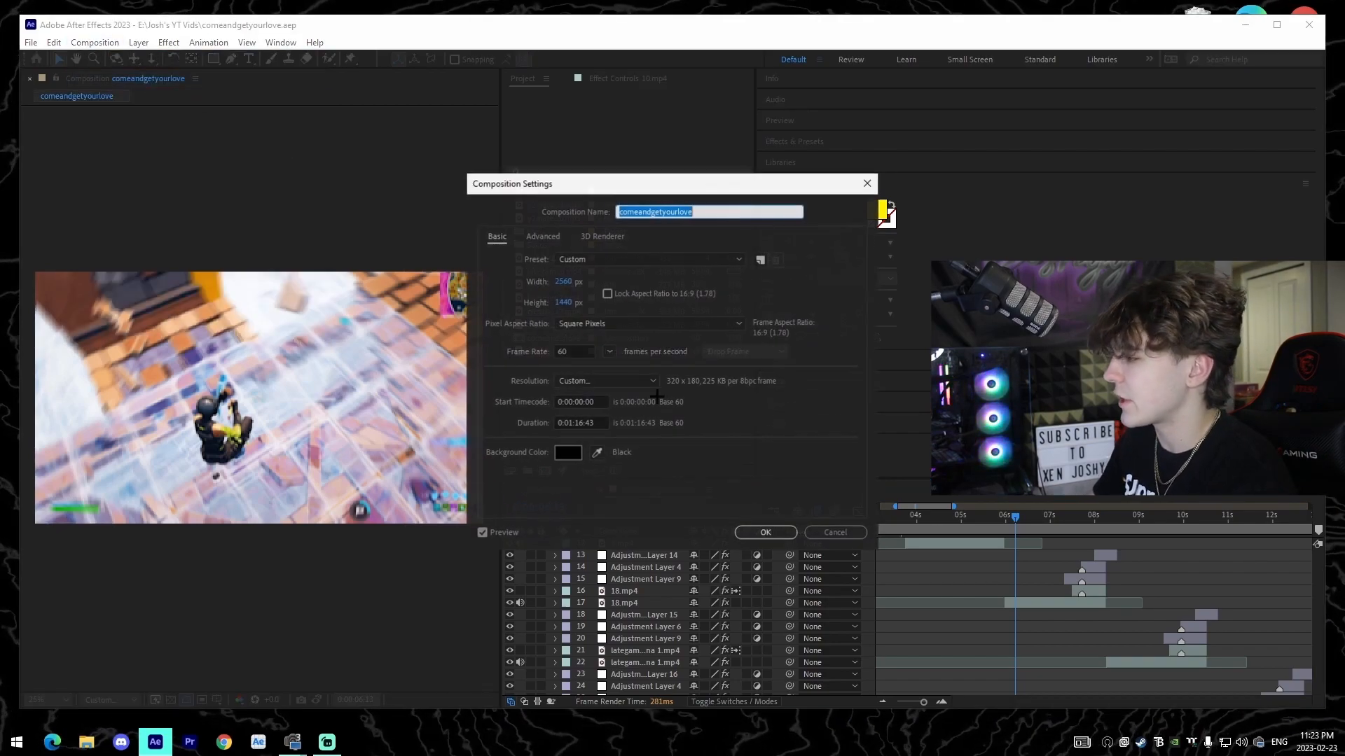
{"action": "left_click", "coordinate": [764, 532]}
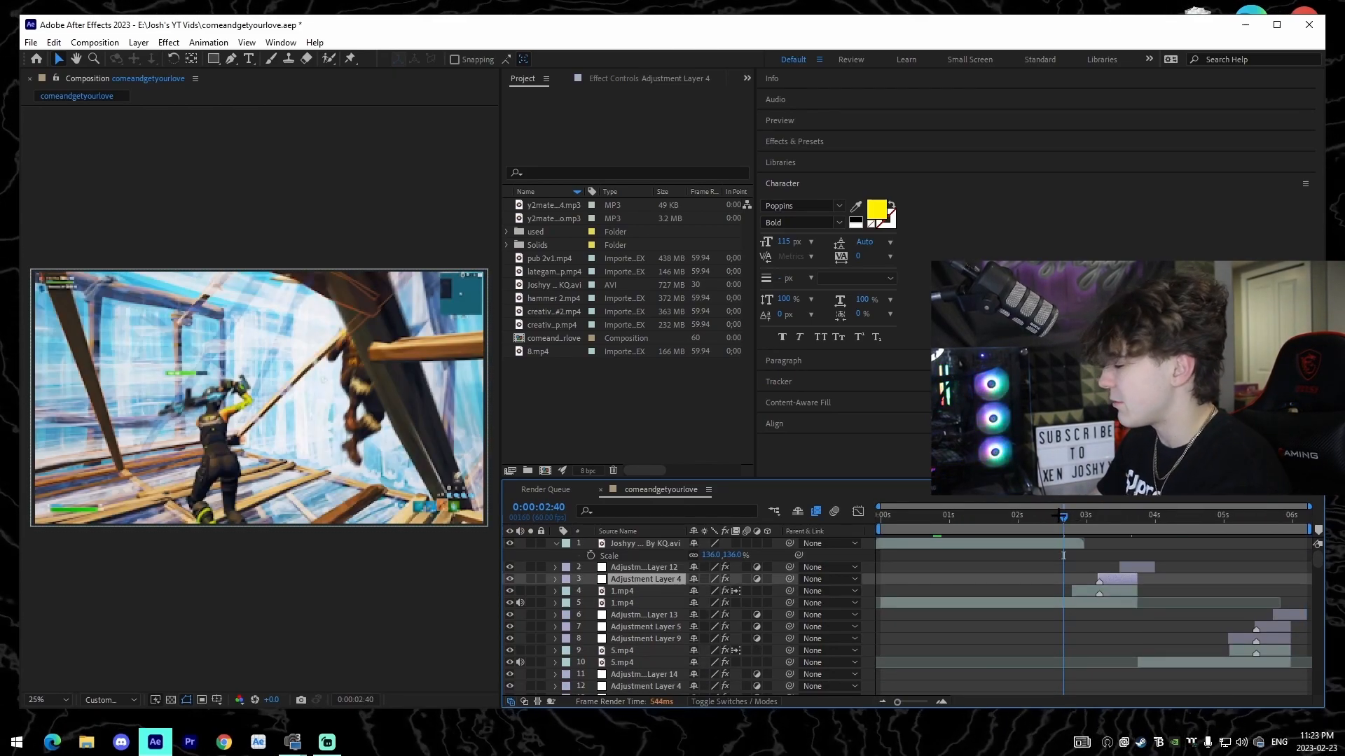
Step: Scrub through 1.mp4 to the blurred transition near 3:11 and preview at Quarter resolution
{"action": "left_click", "coordinate": [878, 514]}
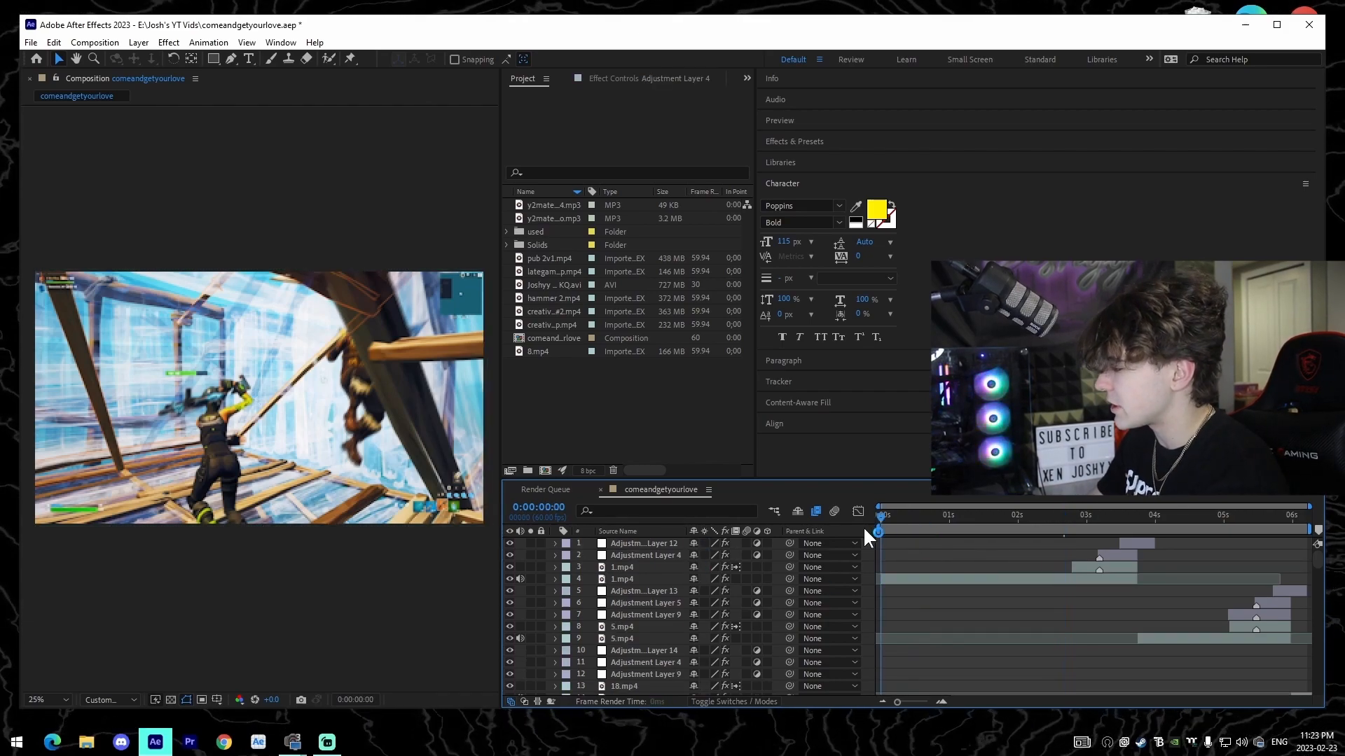
{"action": "left_click", "coordinate": [952, 514]}
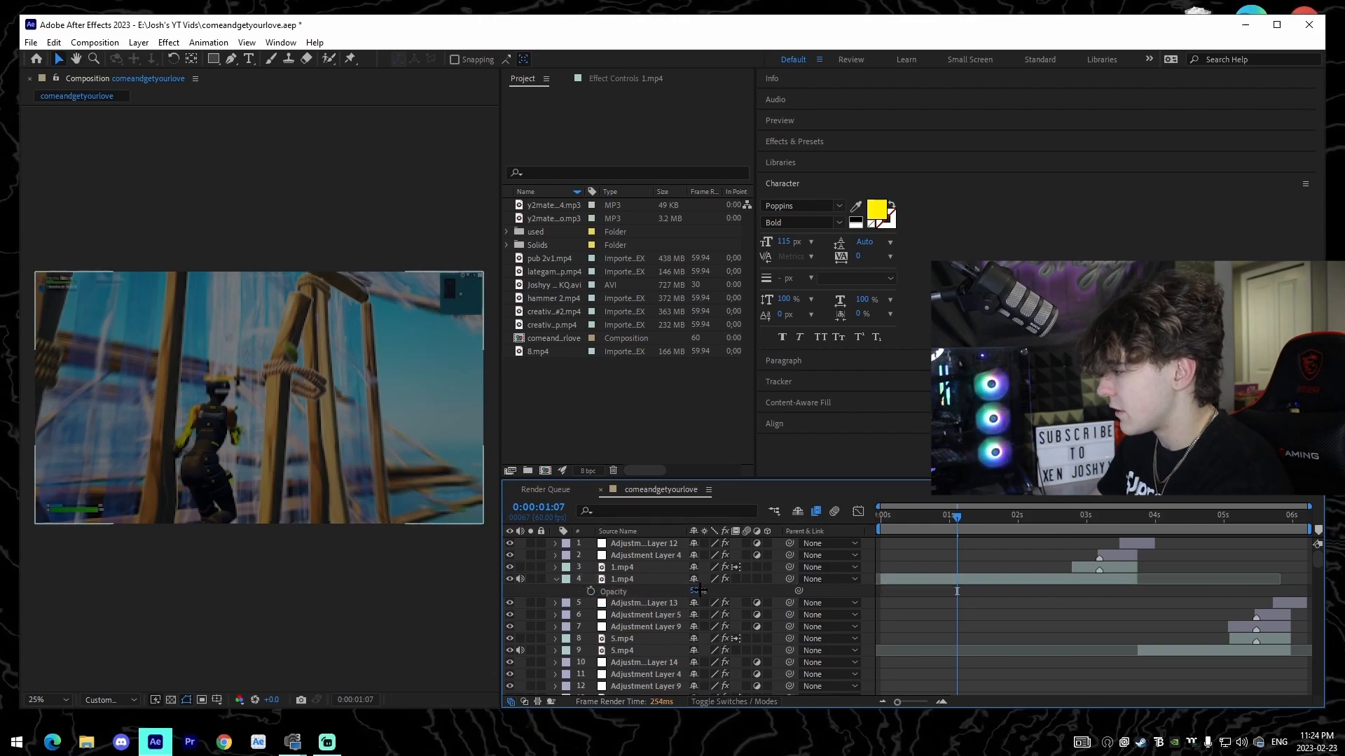
{"action": "left_click", "coordinate": [985, 514]}
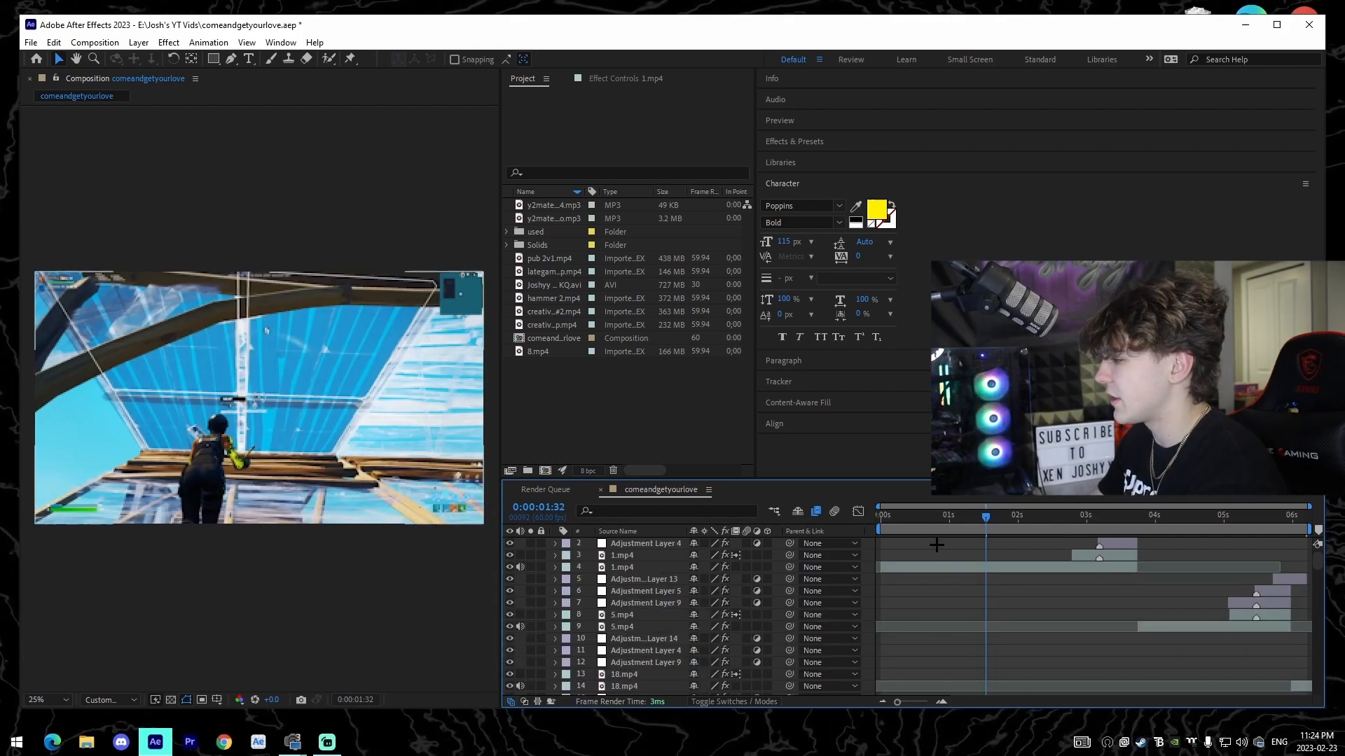
{"action": "left_click", "coordinate": [1021, 514]}
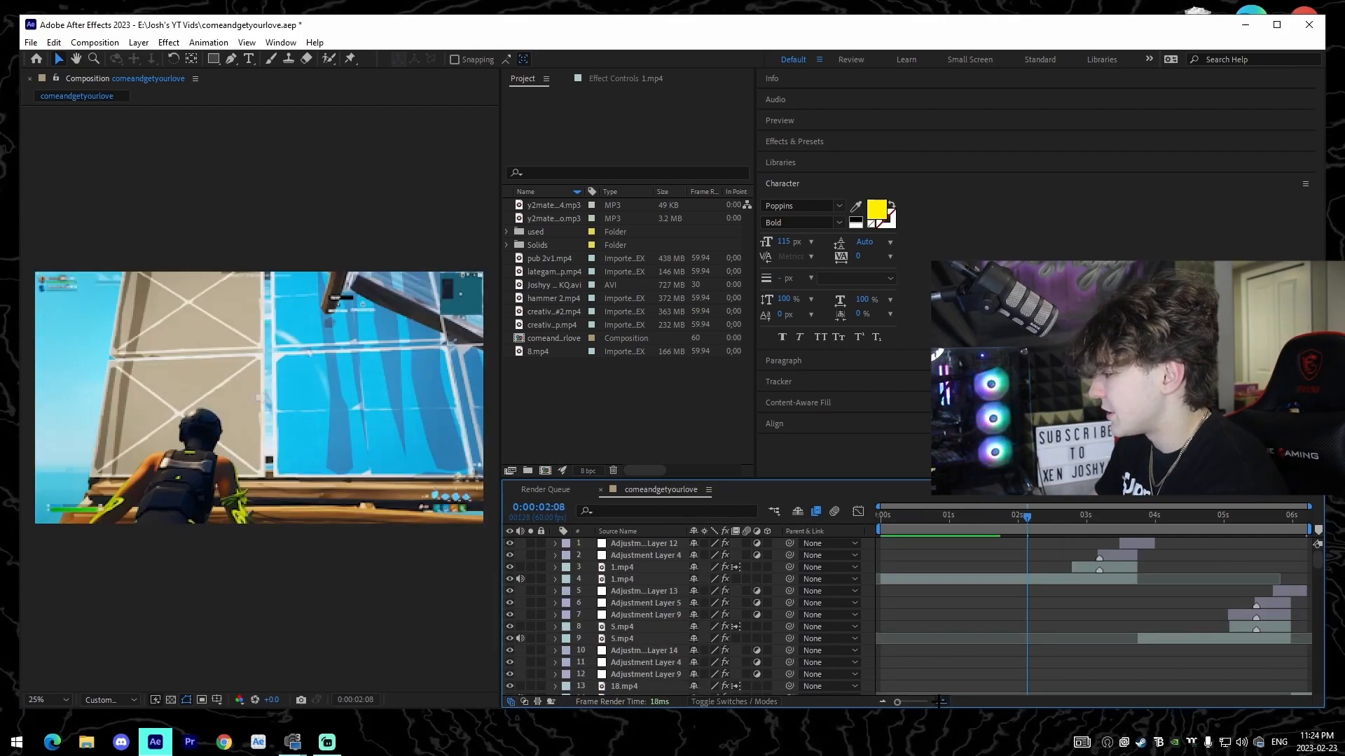
{"action": "left_click", "coordinate": [1159, 515]}
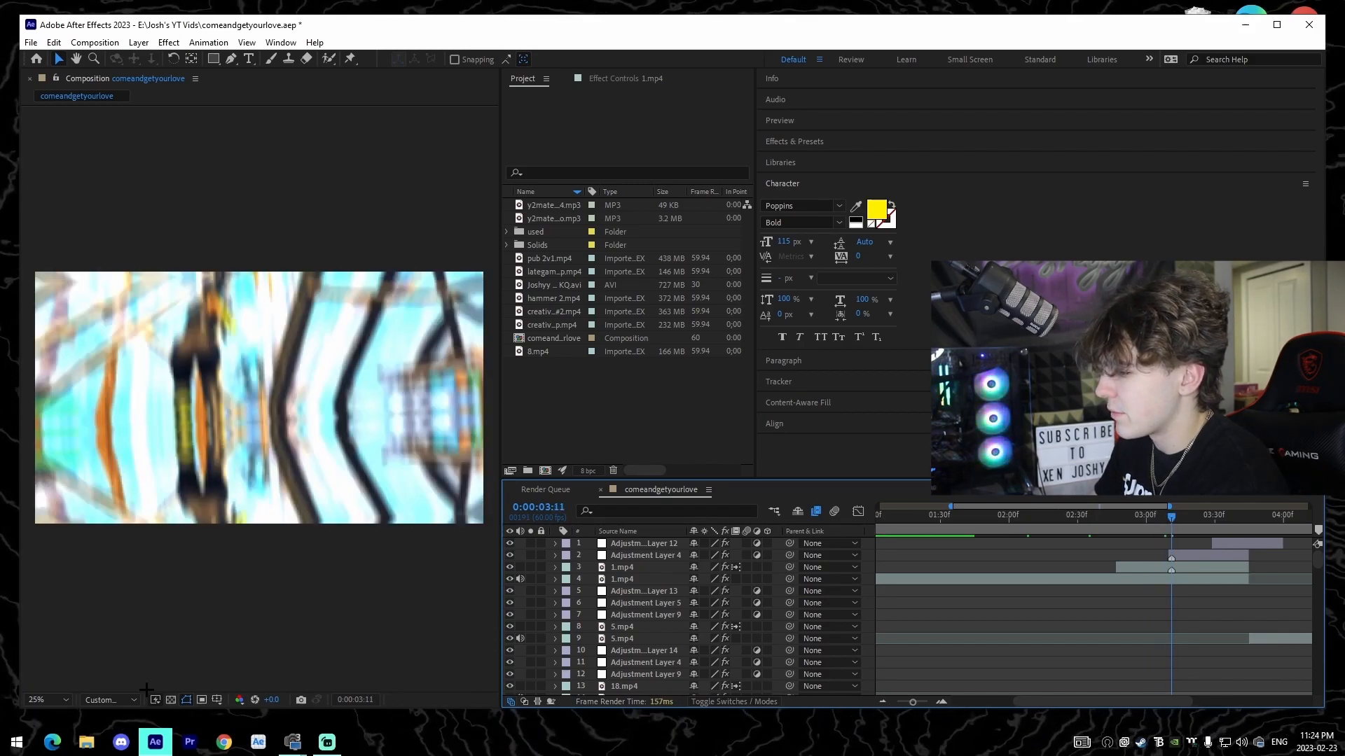
{"action": "left_click", "coordinate": [110, 701]}
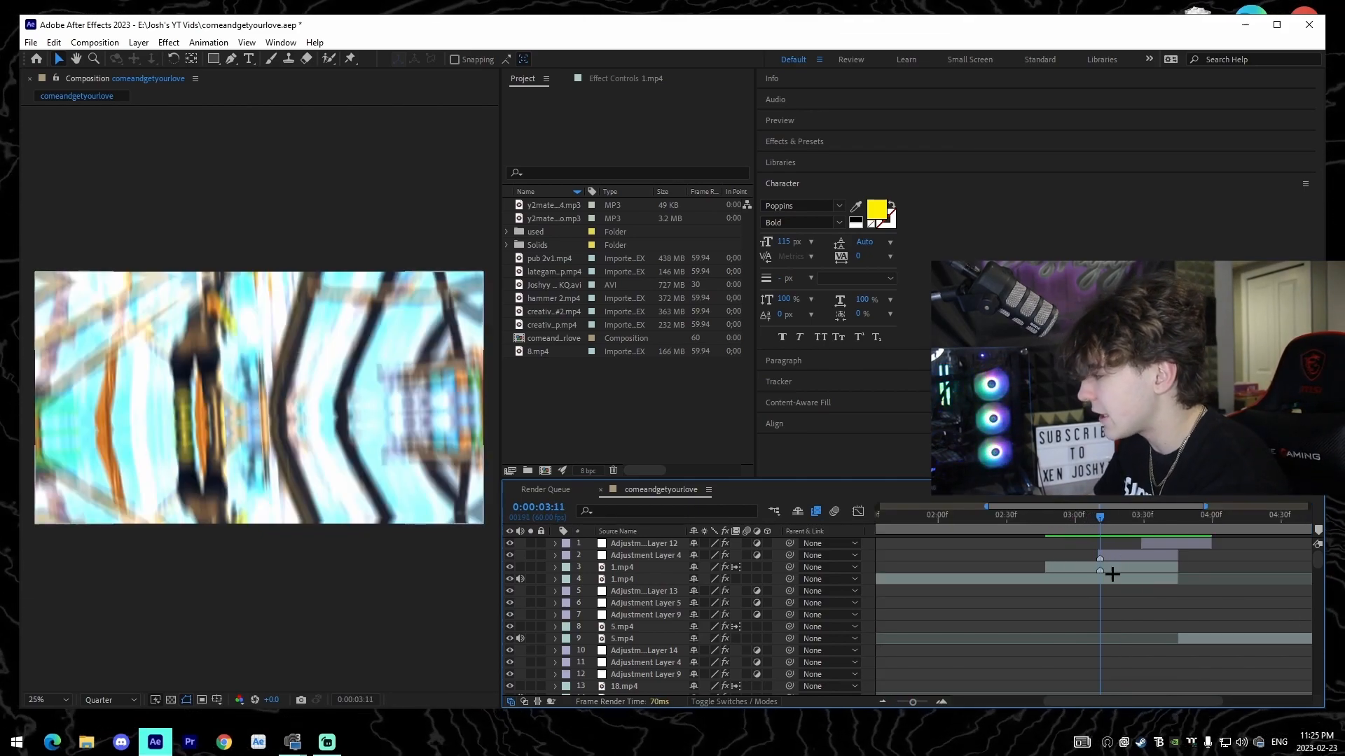
Step: Add Adjustment Layer 38 above 1.mp4 starting at 2:39, ready for effects
{"action": "left_click", "coordinate": [643, 568]}
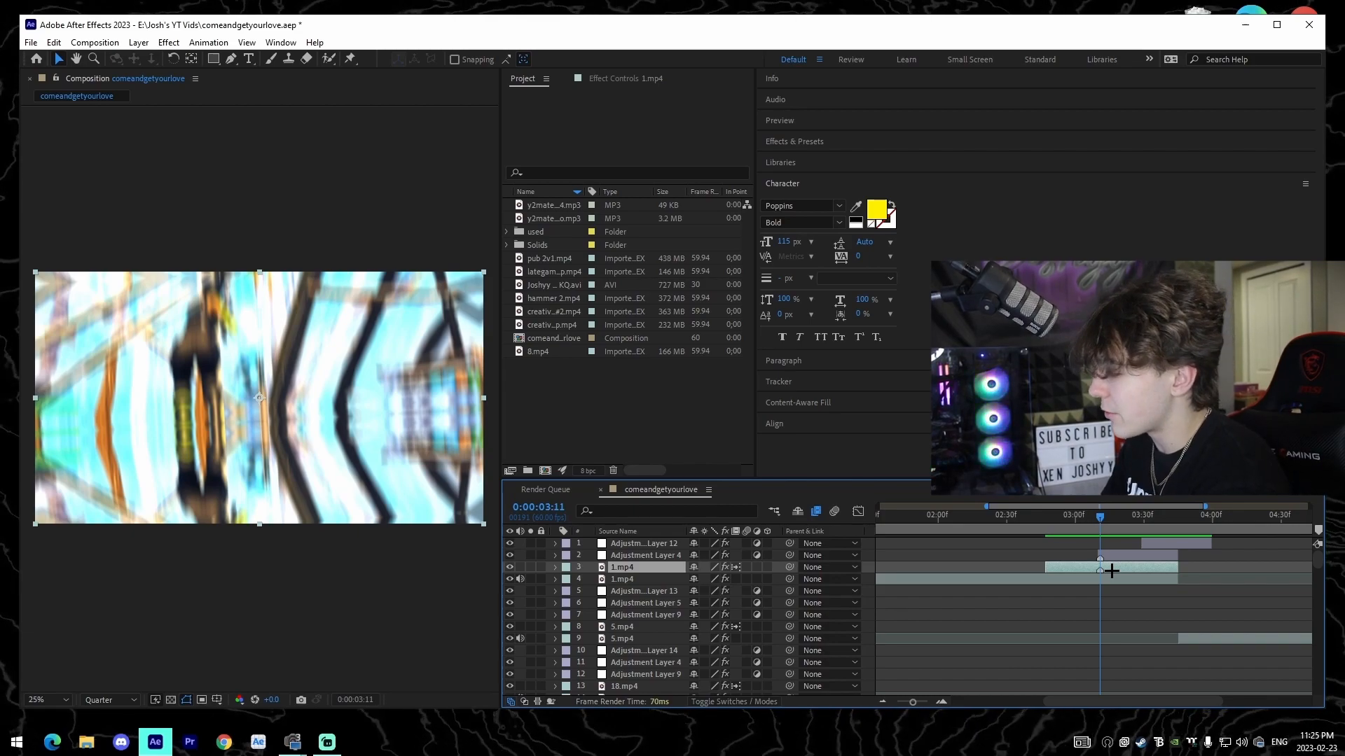
{"action": "left_click", "coordinate": [647, 567]}
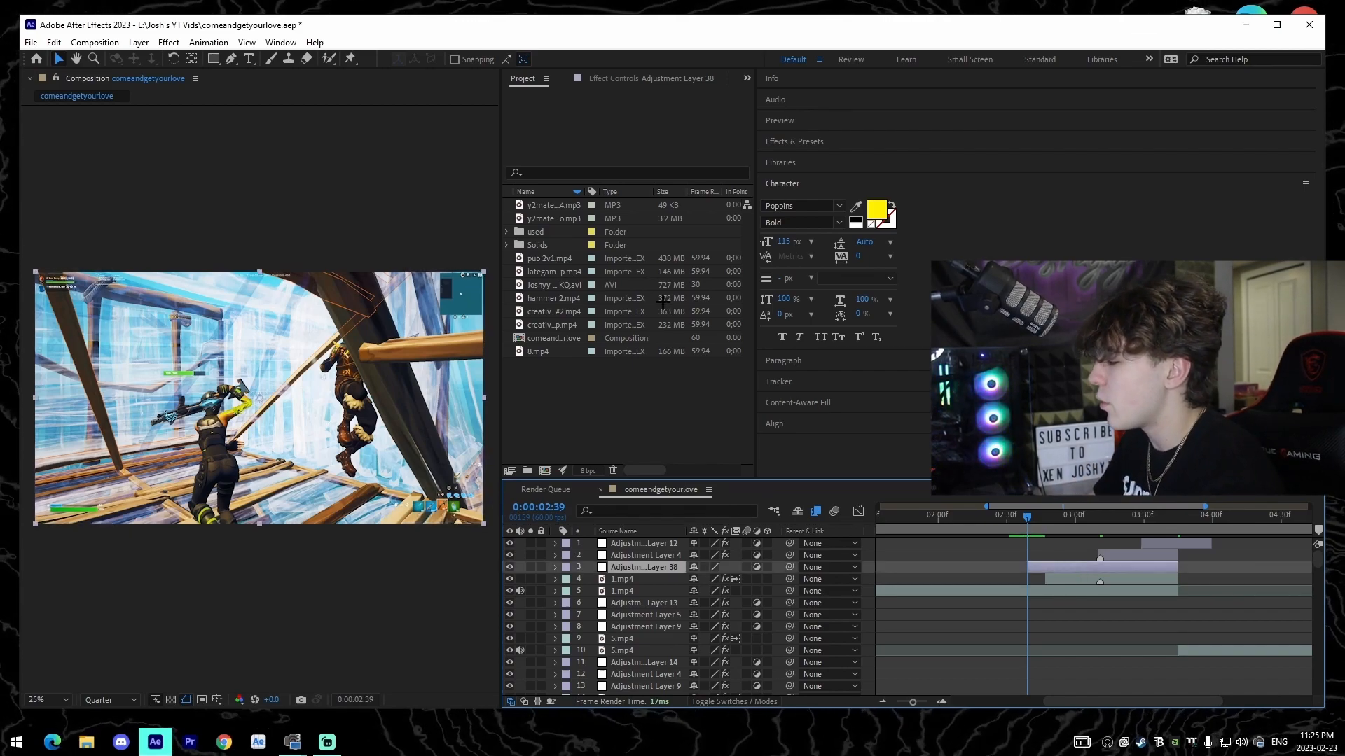
{"action": "left_click", "coordinate": [794, 140]}
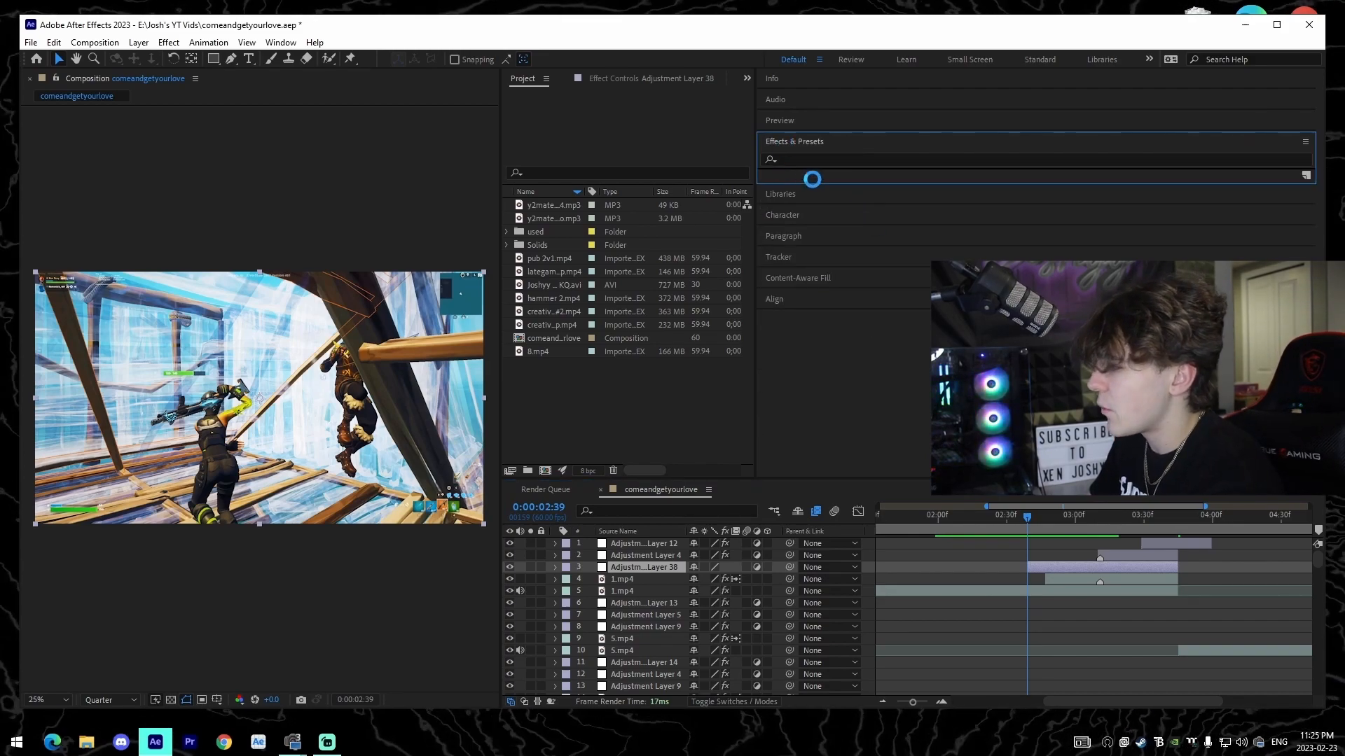
Step: Apply S_BlurMoCurves from a 'blurmo' search and begin keyframing its Z Dist
{"action": "left_click", "coordinate": [780, 159]}
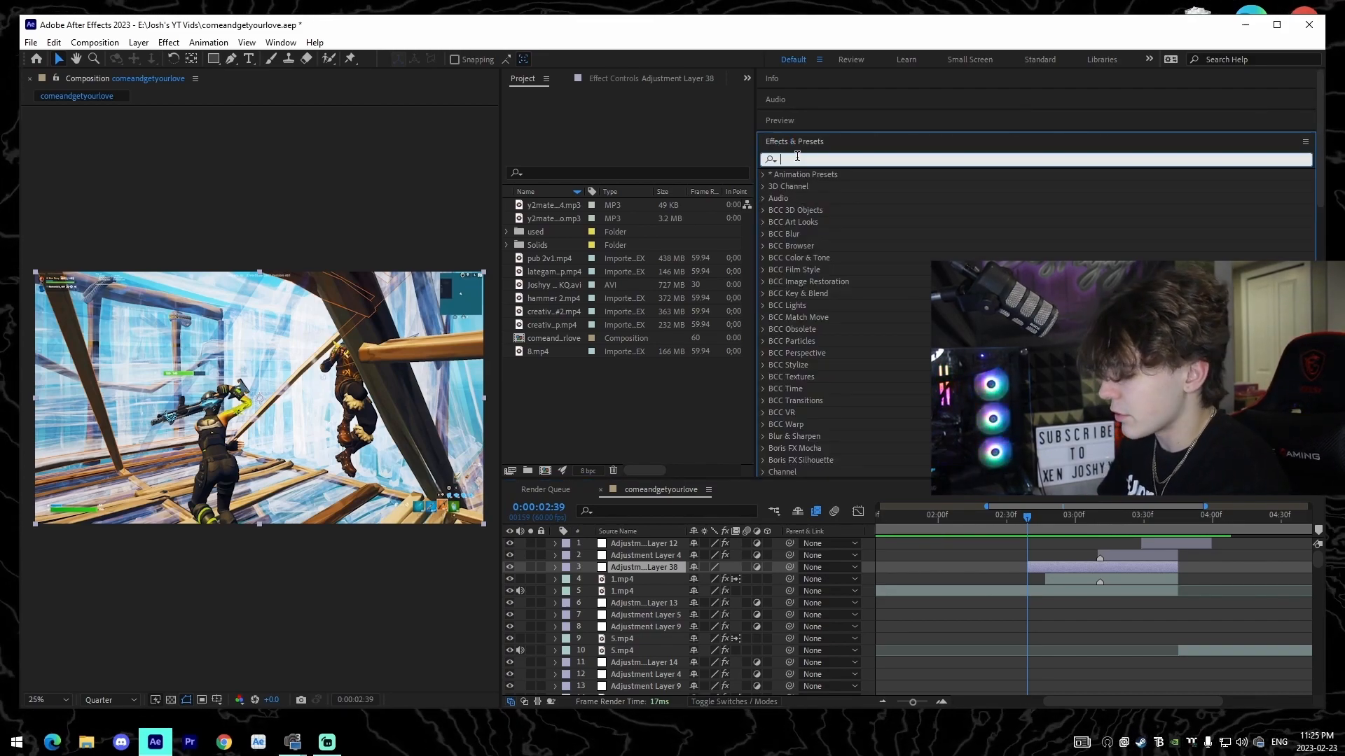
{"action": "type", "text": "blurmo"}
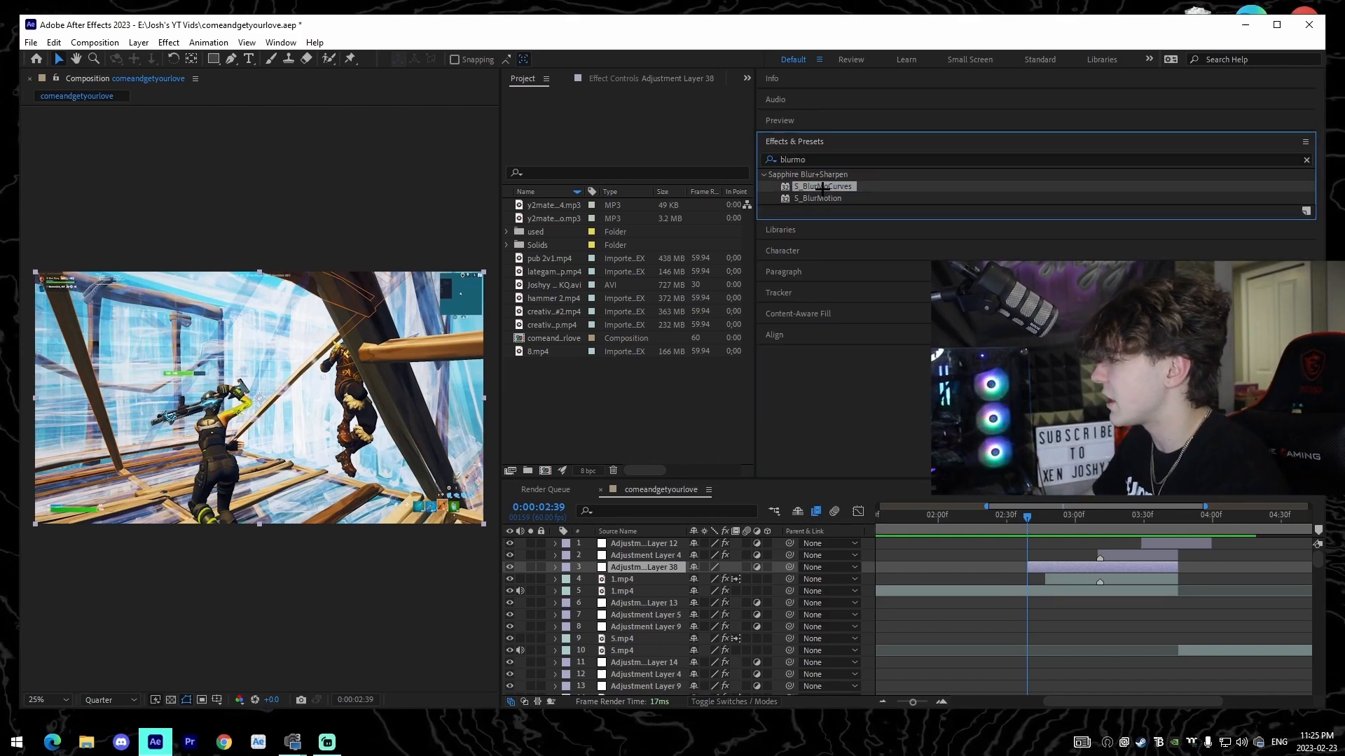
{"action": "double_click", "coordinate": [821, 187]}
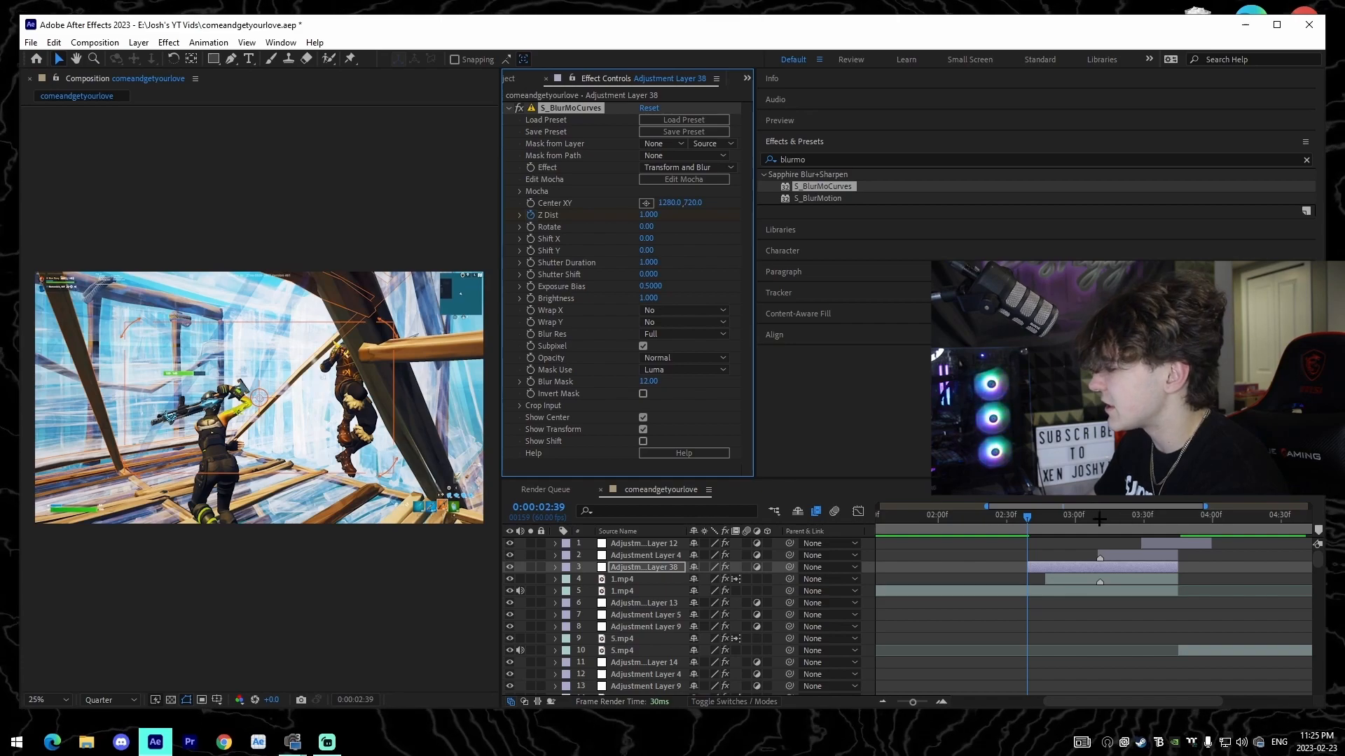
{"action": "left_click", "coordinate": [647, 214]}
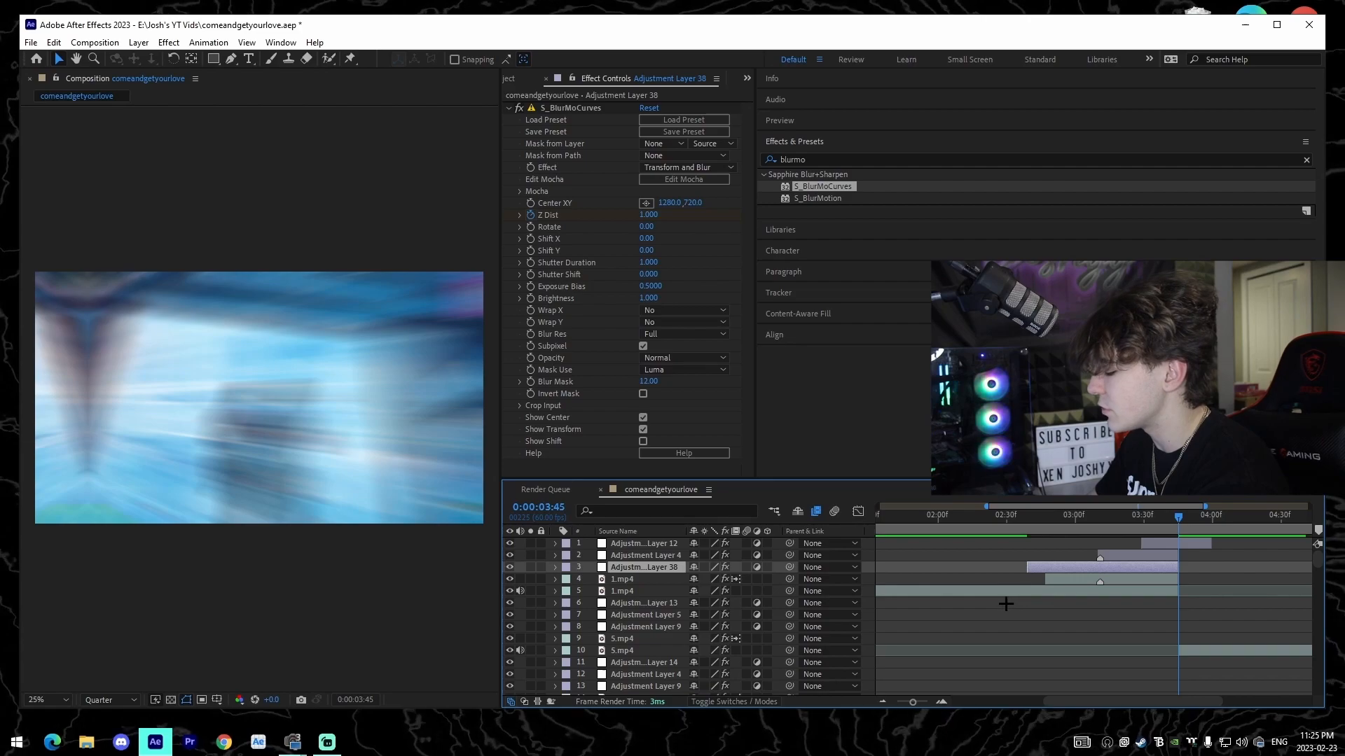
{"action": "left_click", "coordinate": [554, 568]}
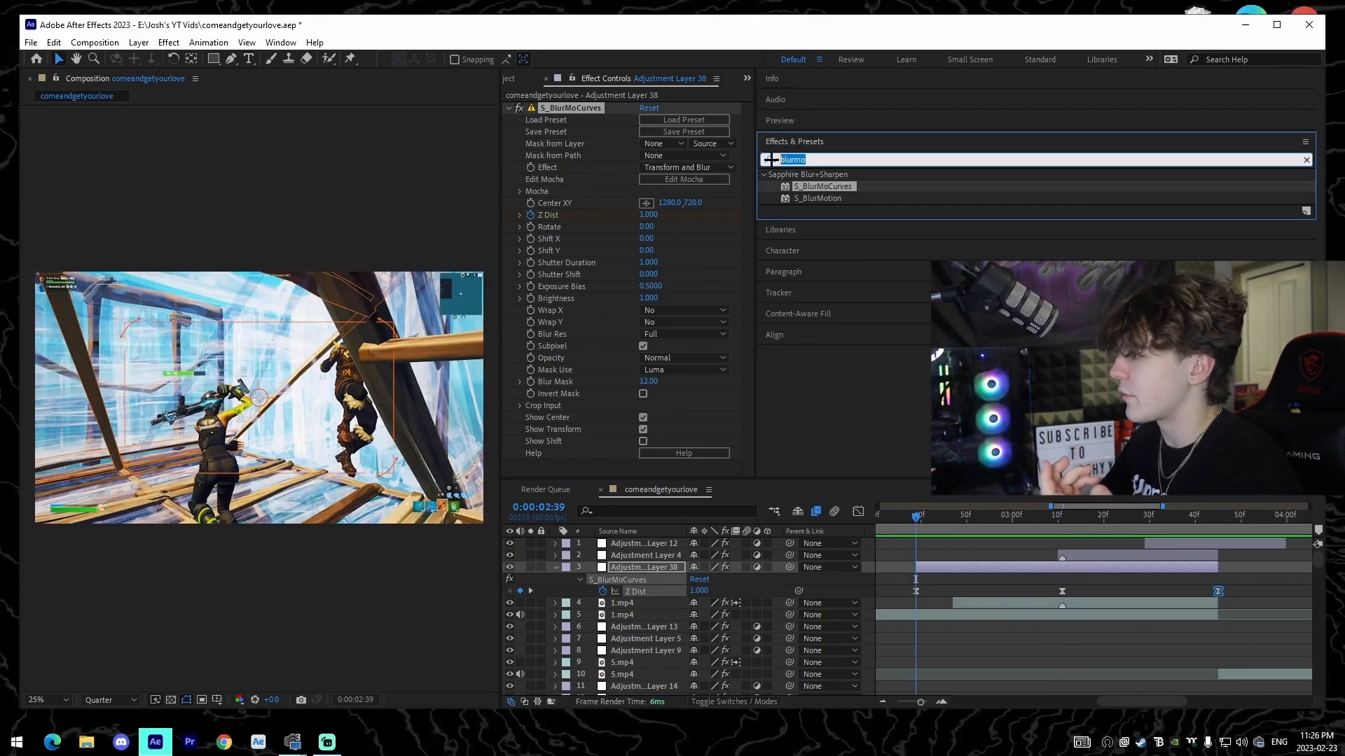
Step: Try 'vhs' and 'vignet' effect searches while Z Dist dips to 0.700 at 3:11
{"action": "type", "text": "vhs"}
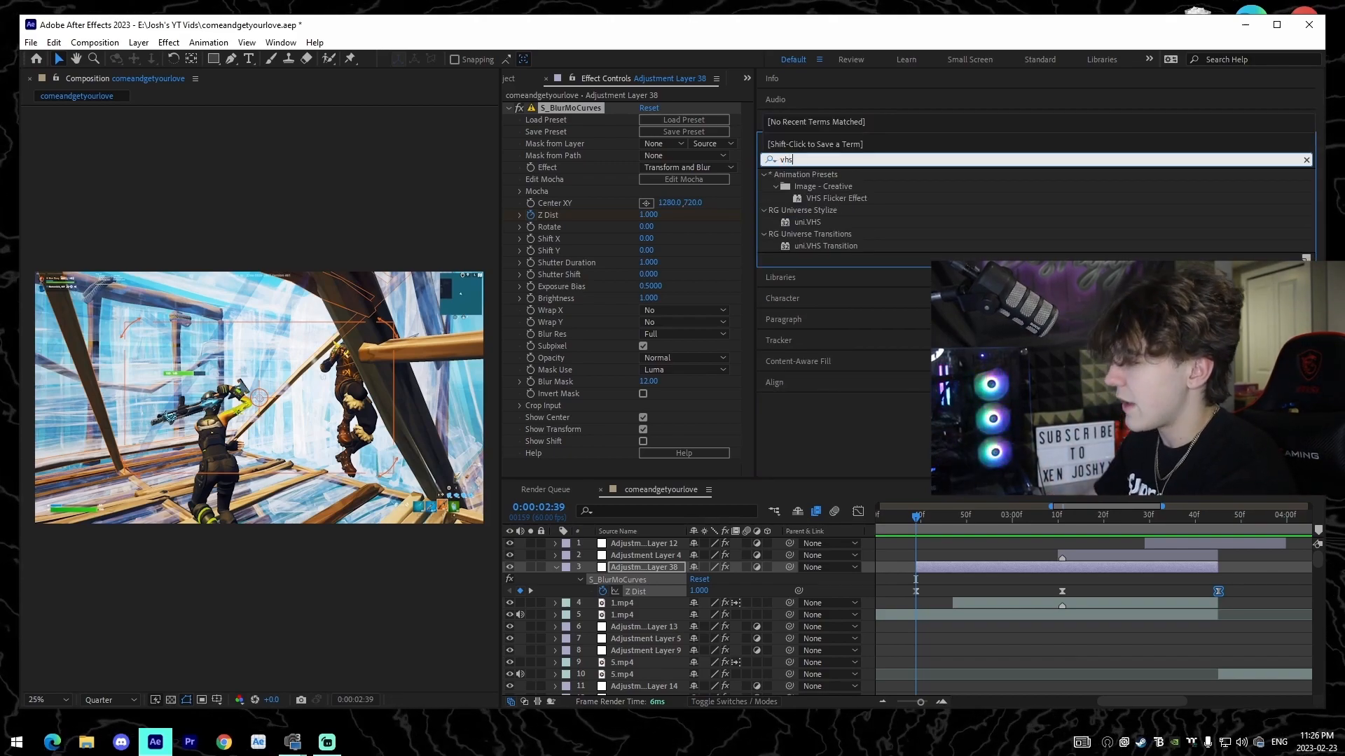
{"action": "double_click", "coordinate": [807, 221]}
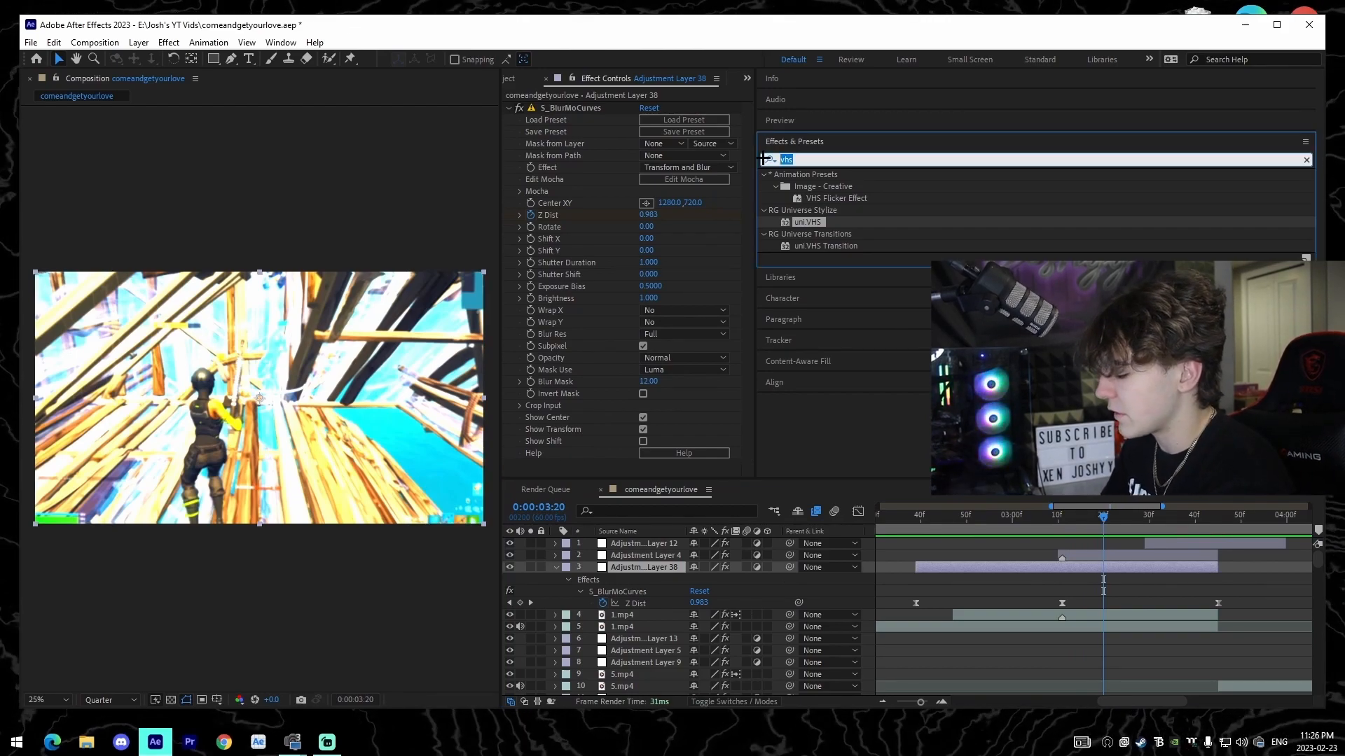
{"action": "type", "text": "vignet"}
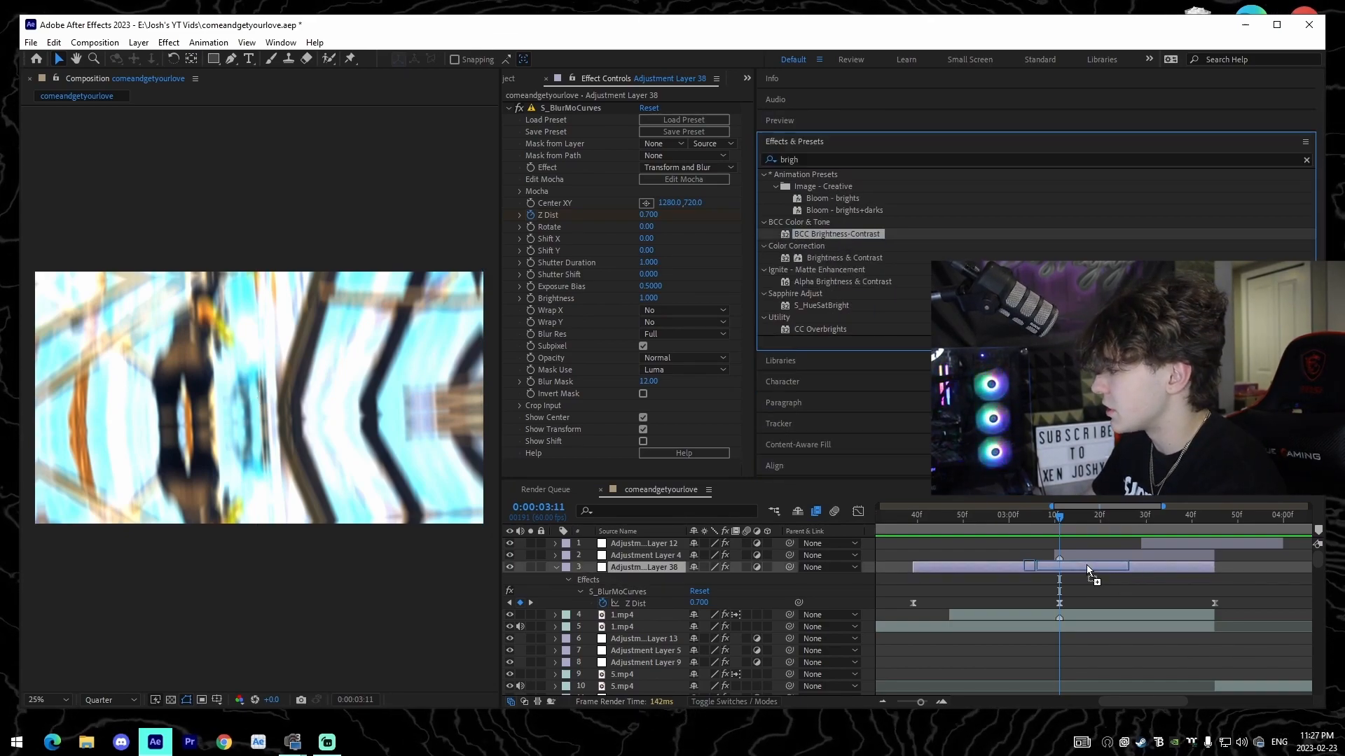
Step: Apply Brightness & Contrast beneath S_BlurMoCurves with brightness keyframes near the kill
{"action": "left_click", "coordinate": [845, 258]}
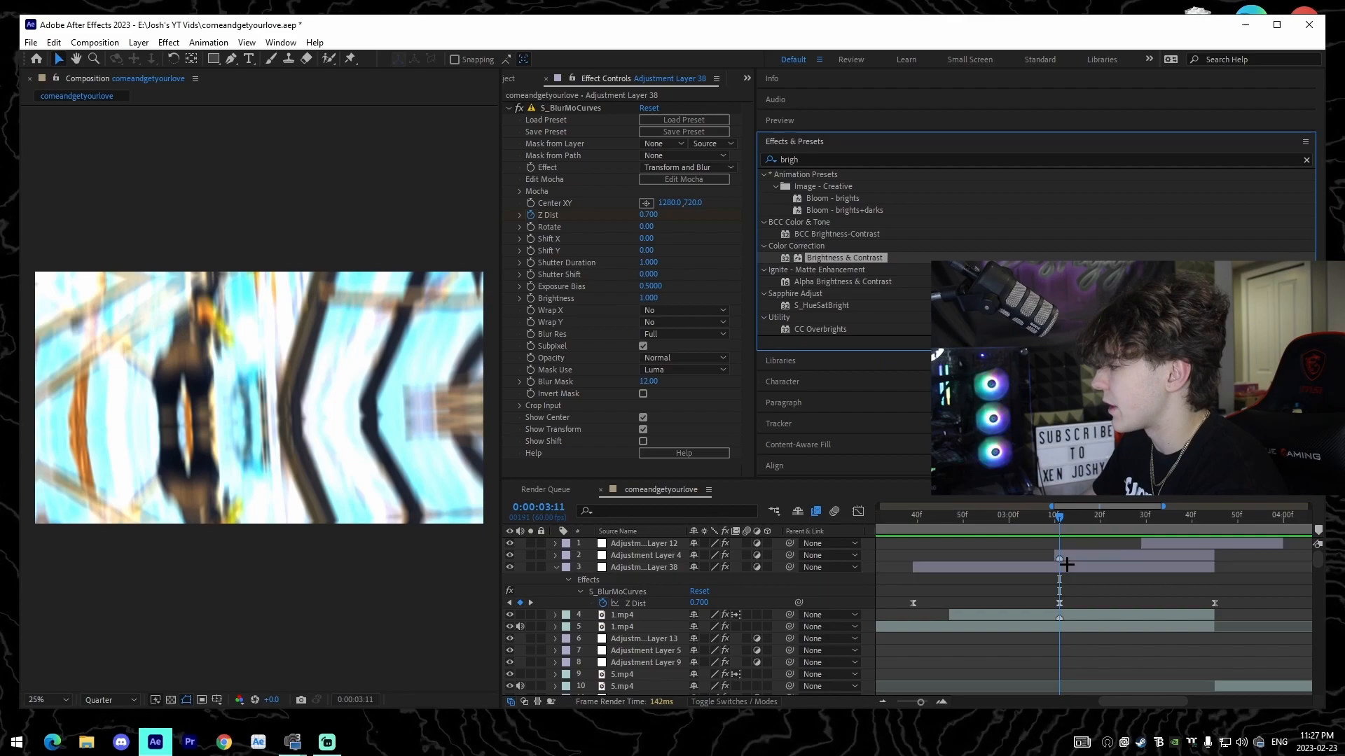
{"action": "double_click", "coordinate": [845, 257]}
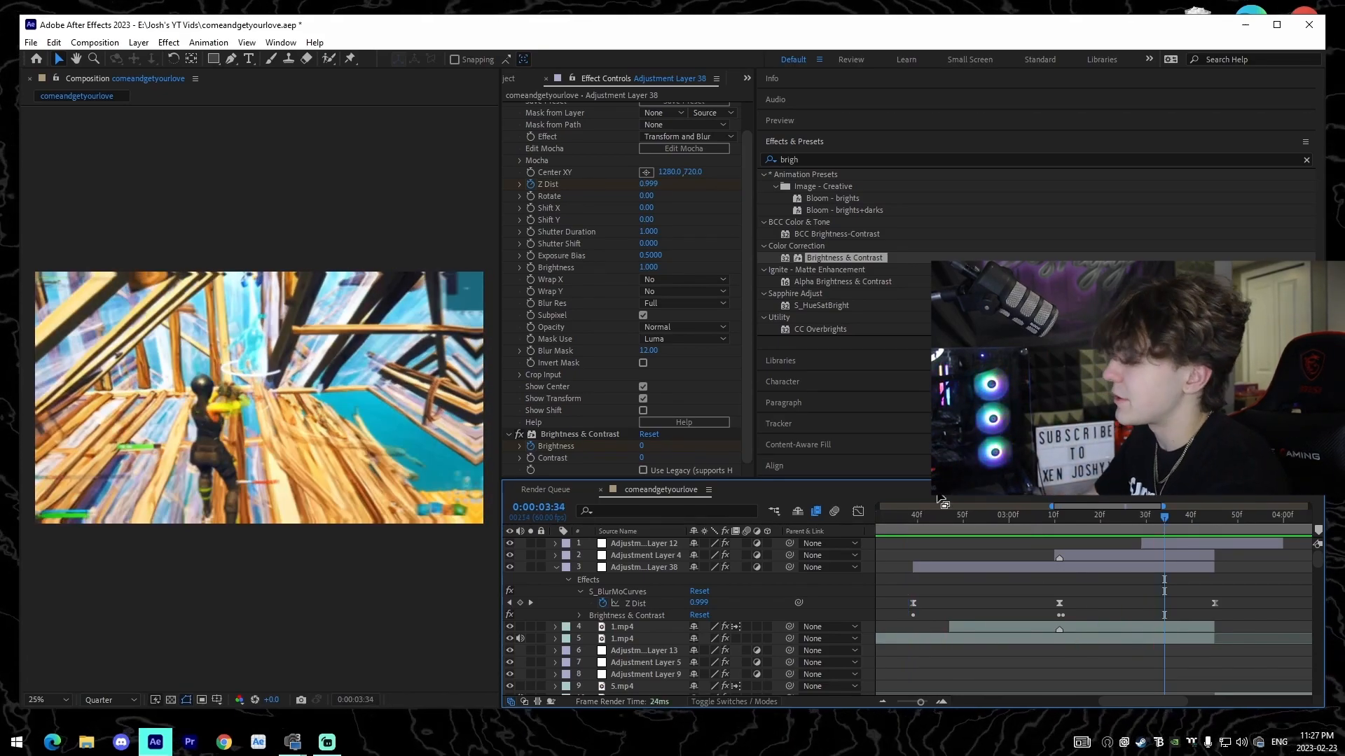
{"action": "left_click", "coordinate": [207, 42]}
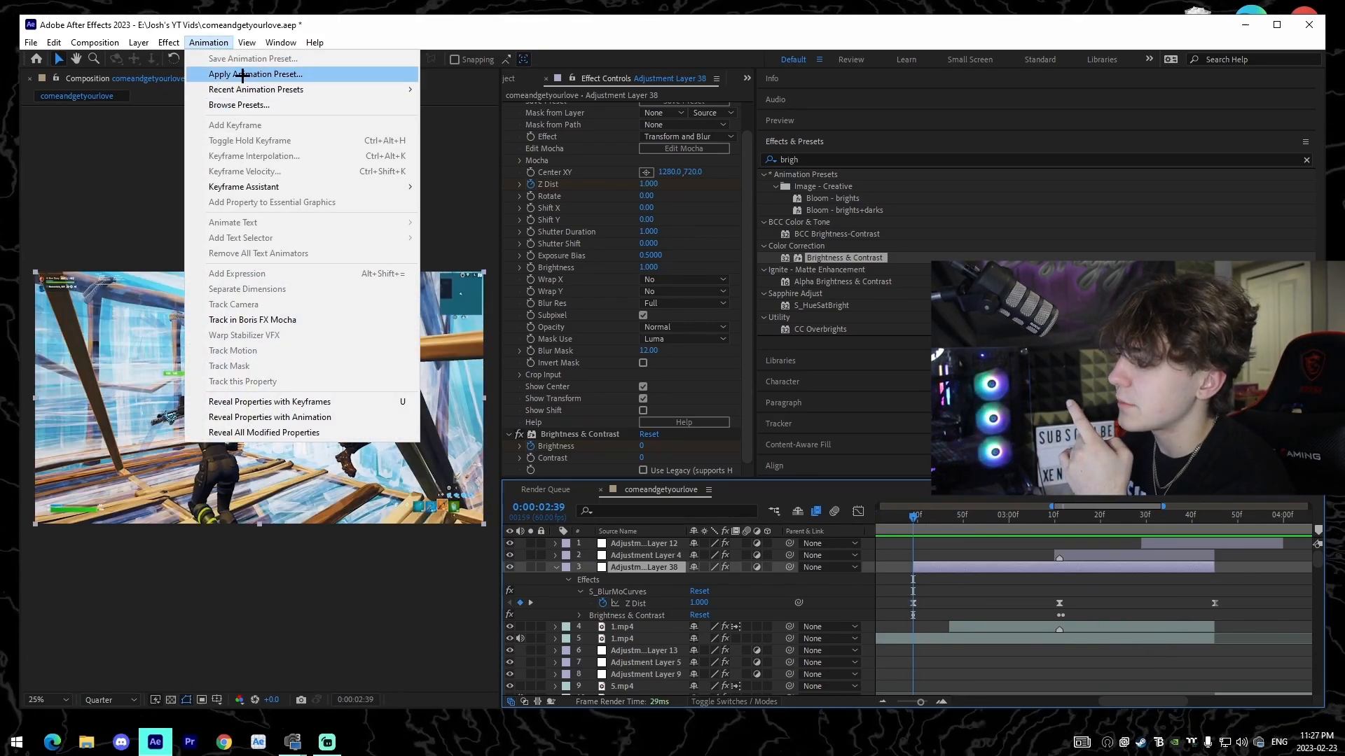
Step: Apply JoshyyPreShake.ffx from Joshyy Presets > Build Ups, adding S_Shake 2 and Brightness -49
{"action": "left_click", "coordinate": [258, 75]}
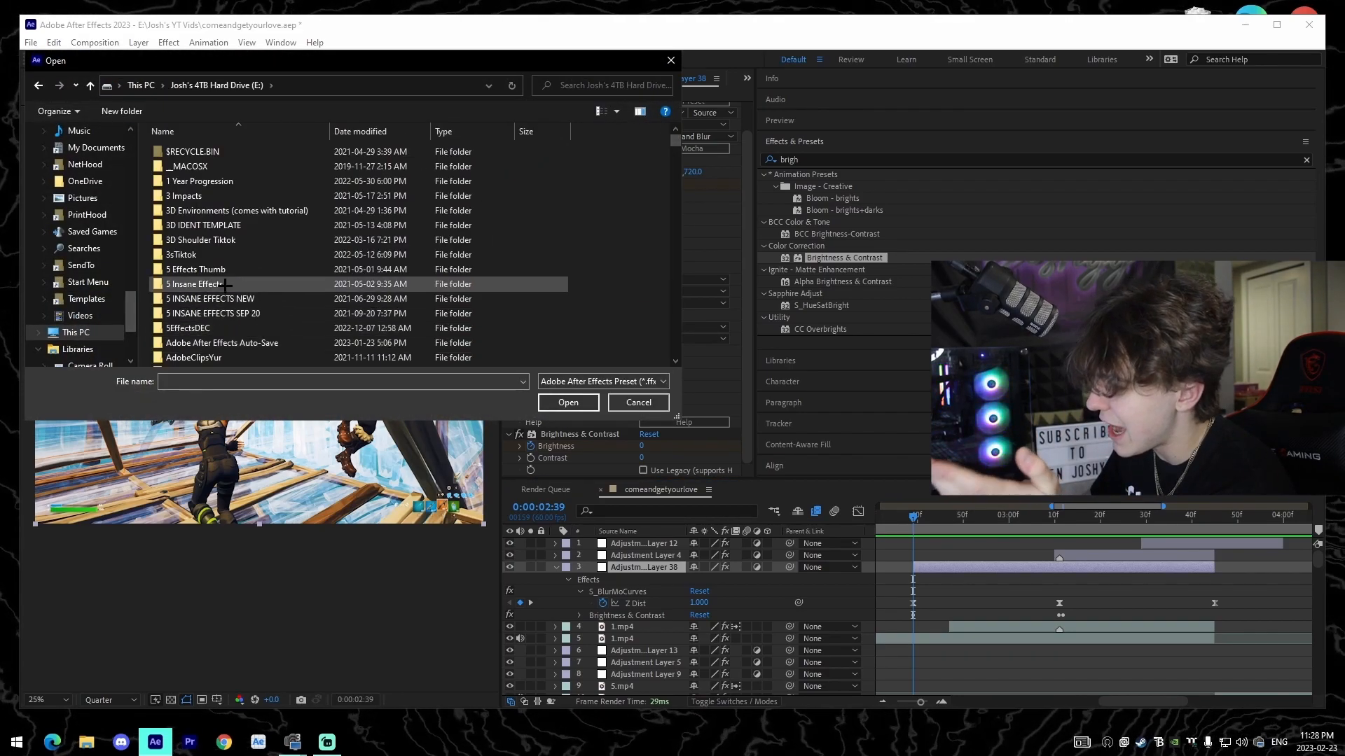
{"action": "double_click", "coordinate": [197, 284]}
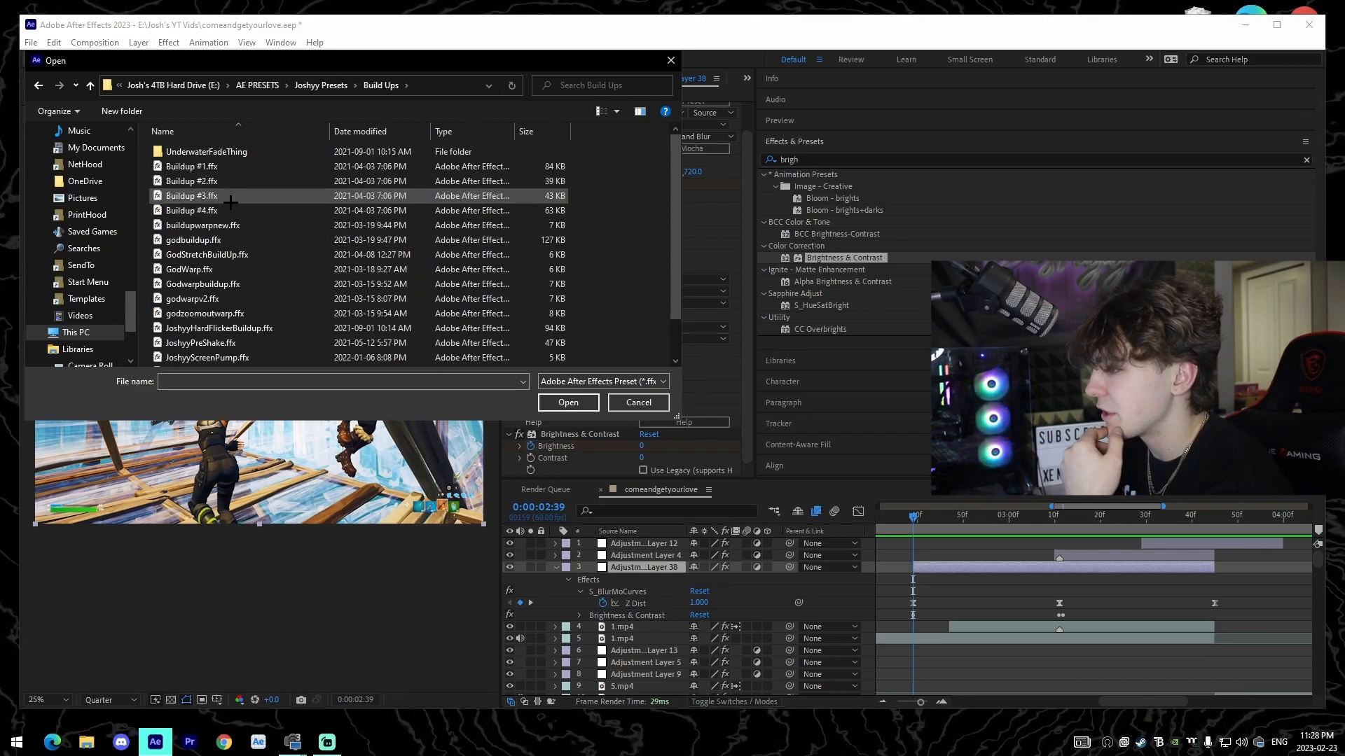
{"action": "left_click", "coordinate": [566, 402]}
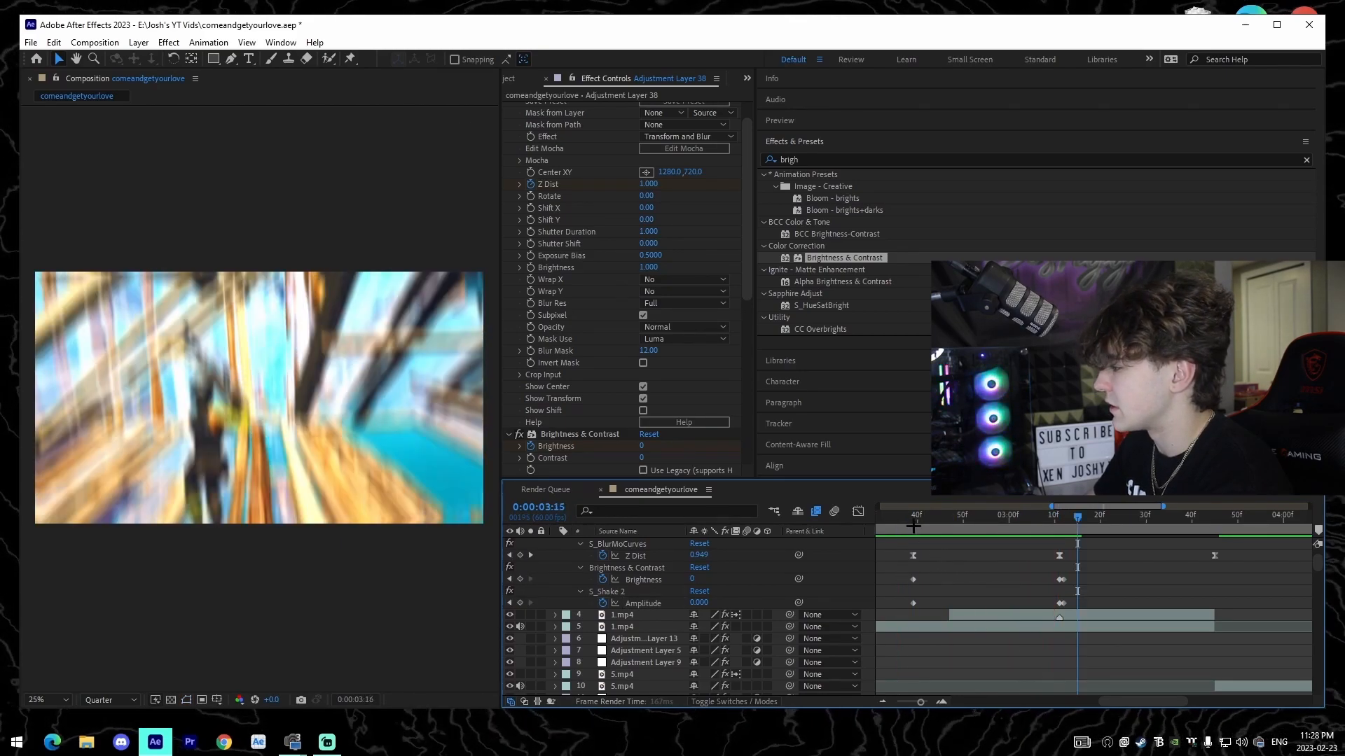
{"action": "left_click", "coordinate": [1037, 514]}
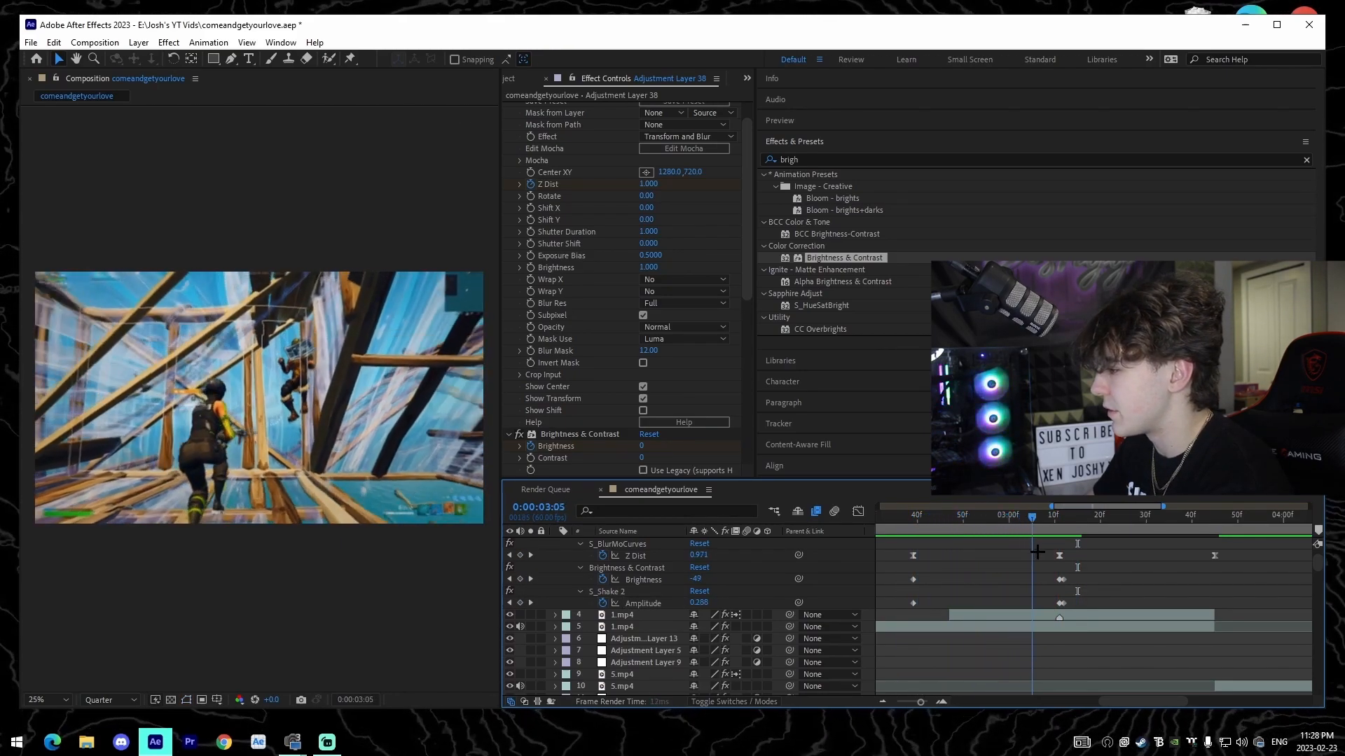